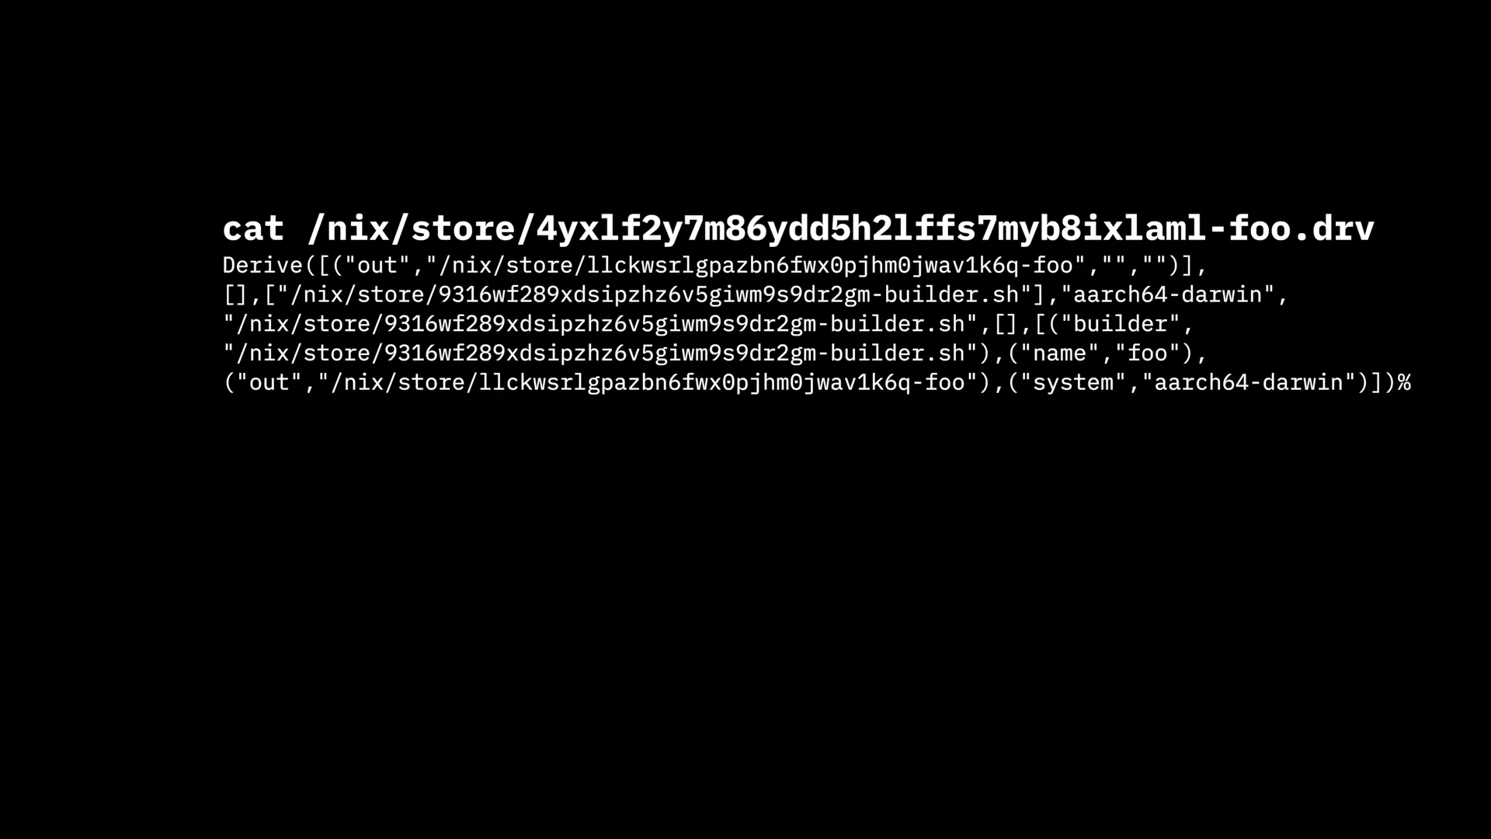
{"action": "type", "text": "nix show-derivation /nix/store/4yxlf2y7m86ydd5h2lffs7myb8ixlaml-foo.drv"}
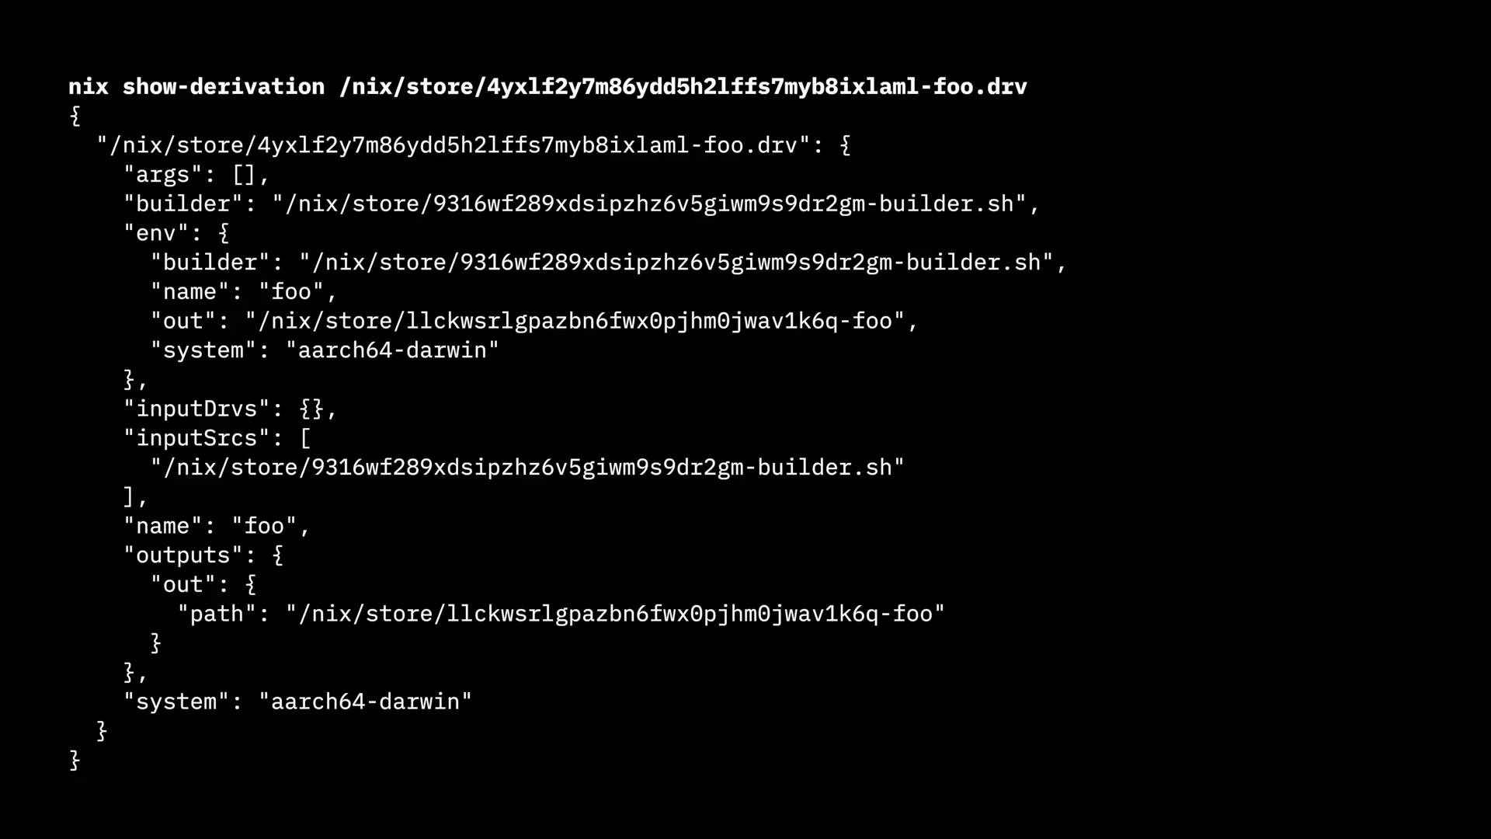